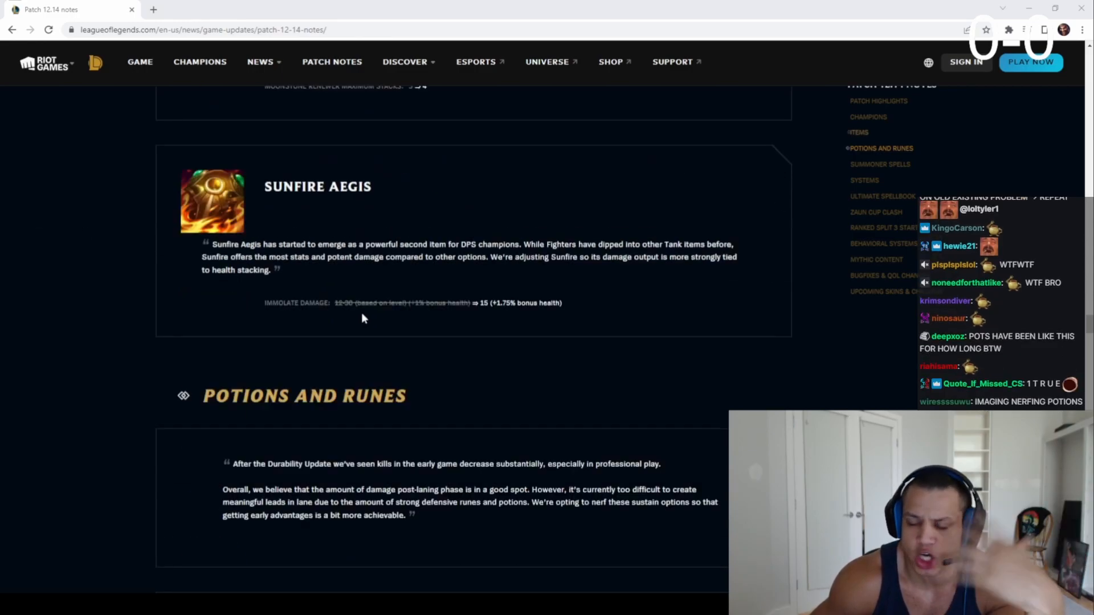
scroll("down", 3)
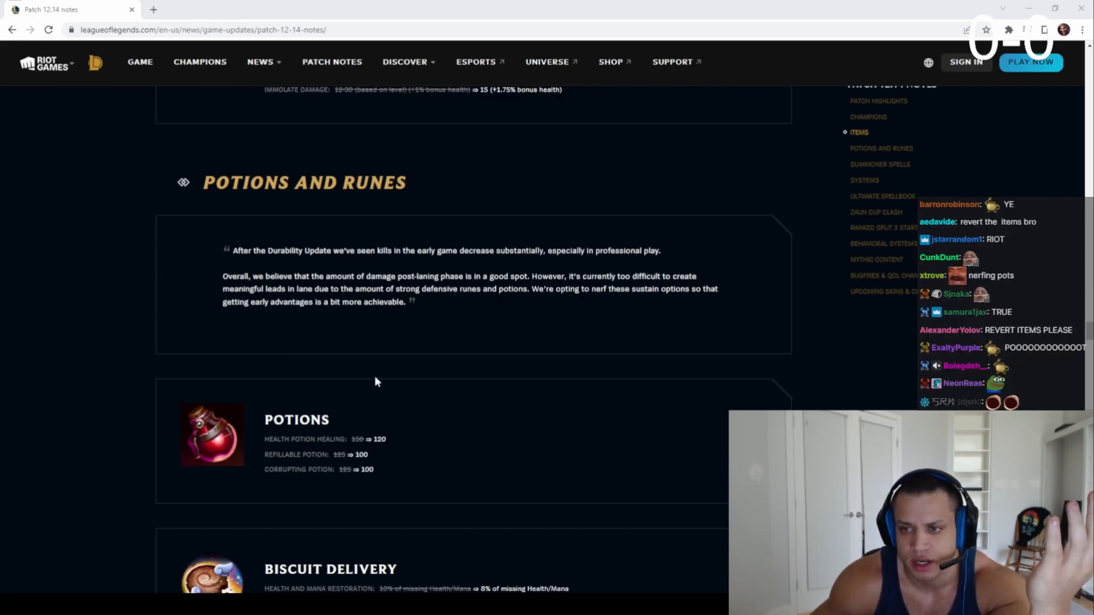
scroll("up", 3)
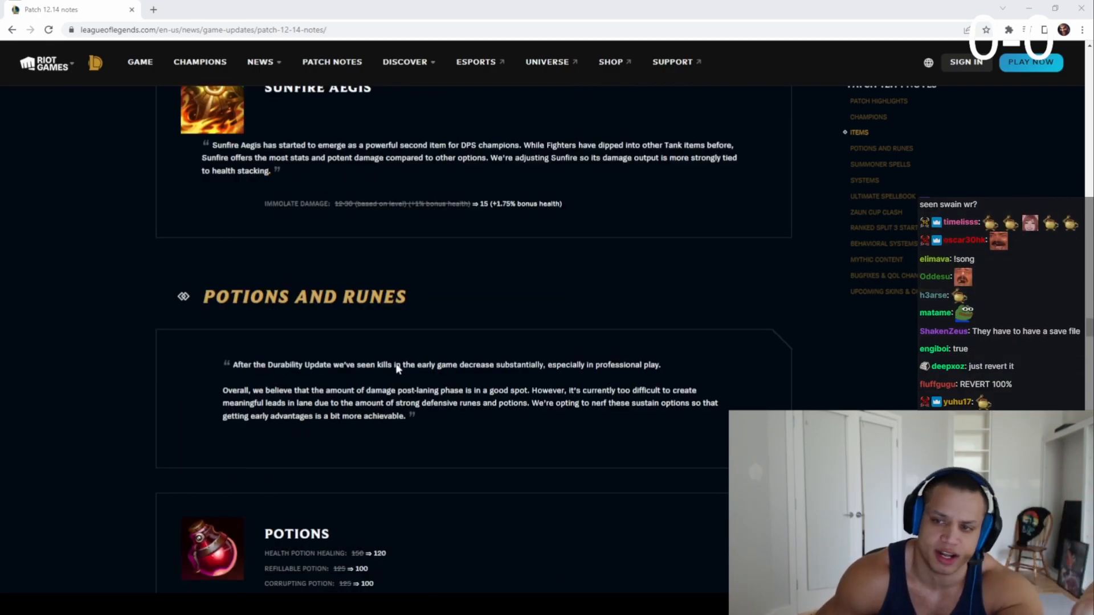
scroll("down", 3)
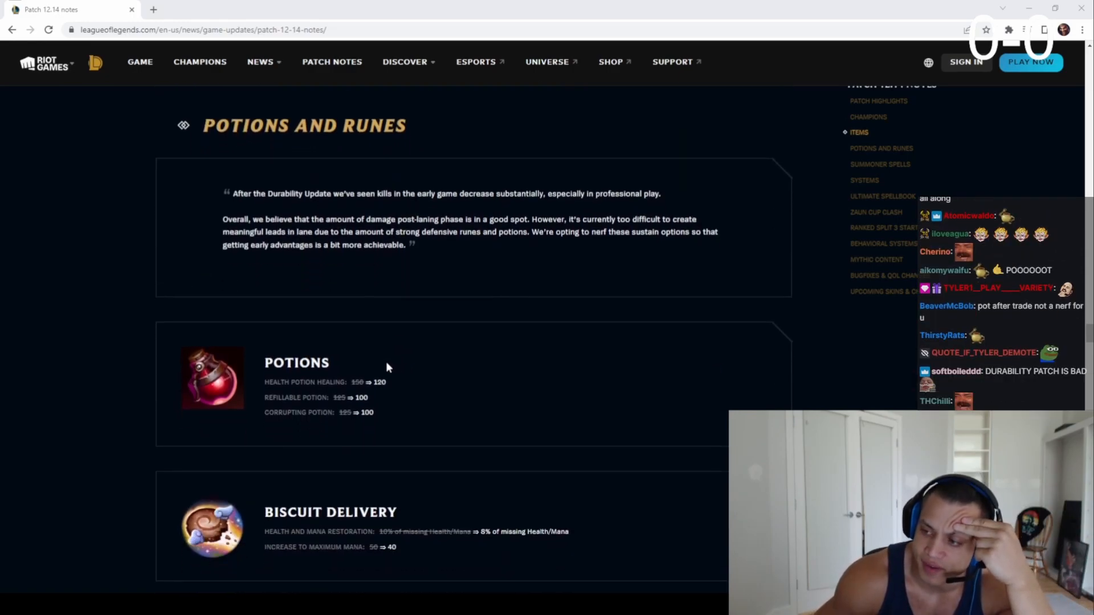
scroll("down", 3)
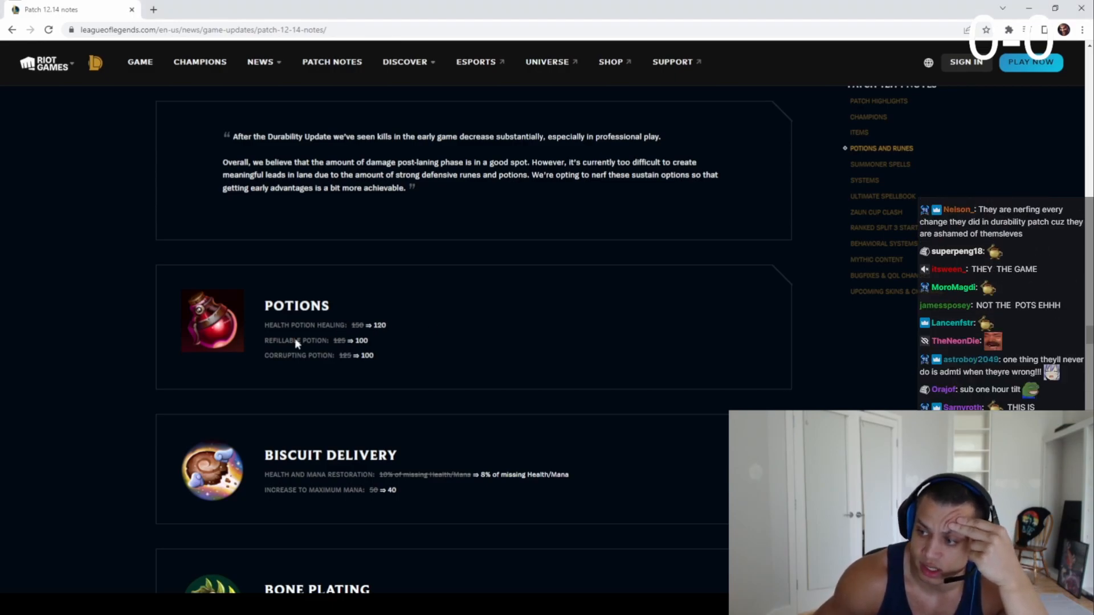
mouse_move(545, 309)
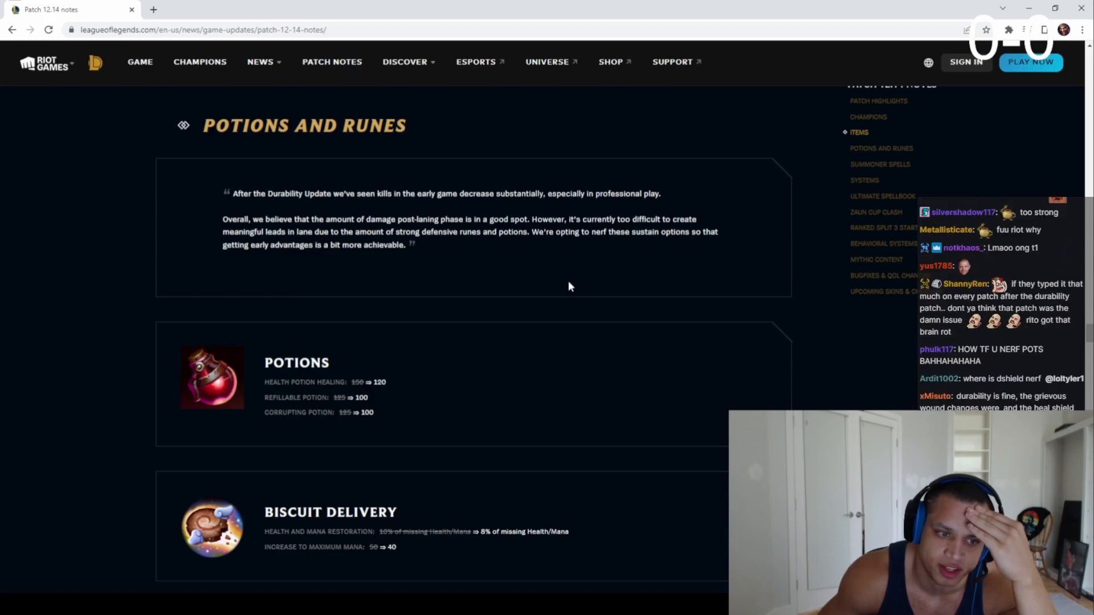
scroll("down", 3)
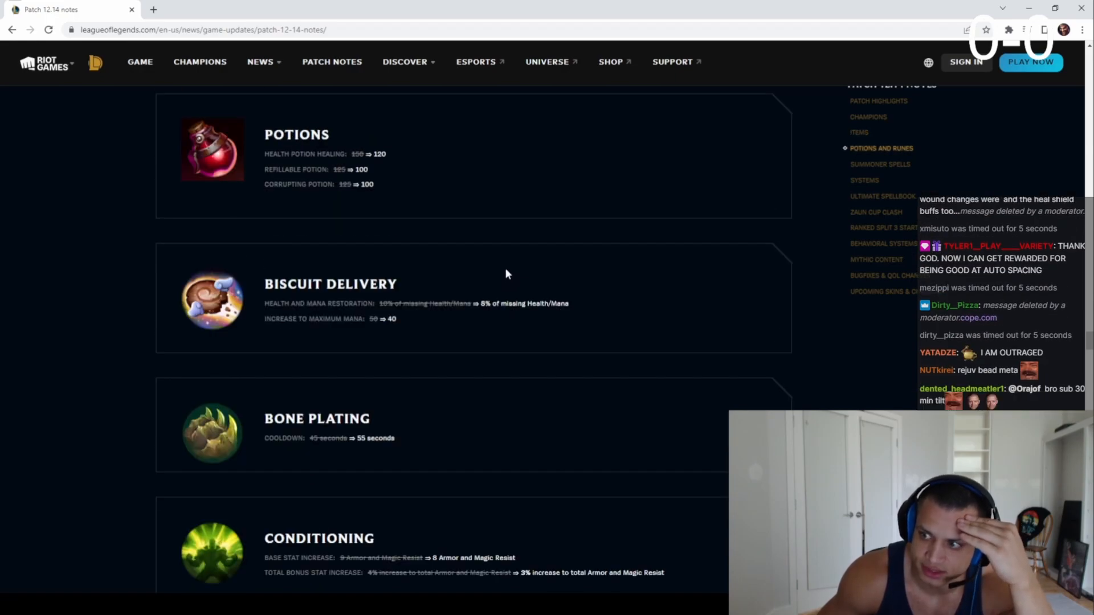